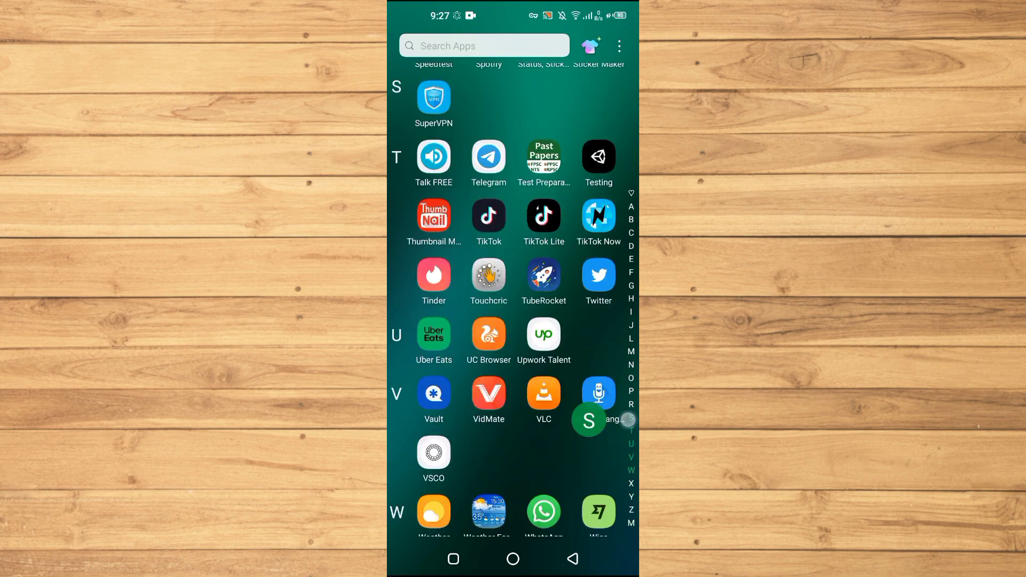
Step: Scroll the app drawer down and launch Telegram
scroll(down, 3)
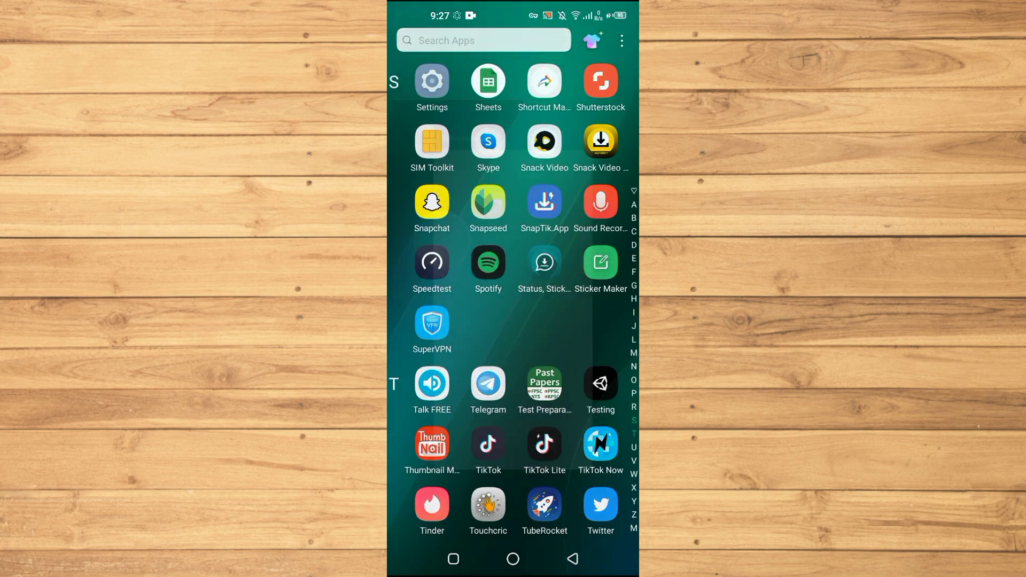
click(487, 384)
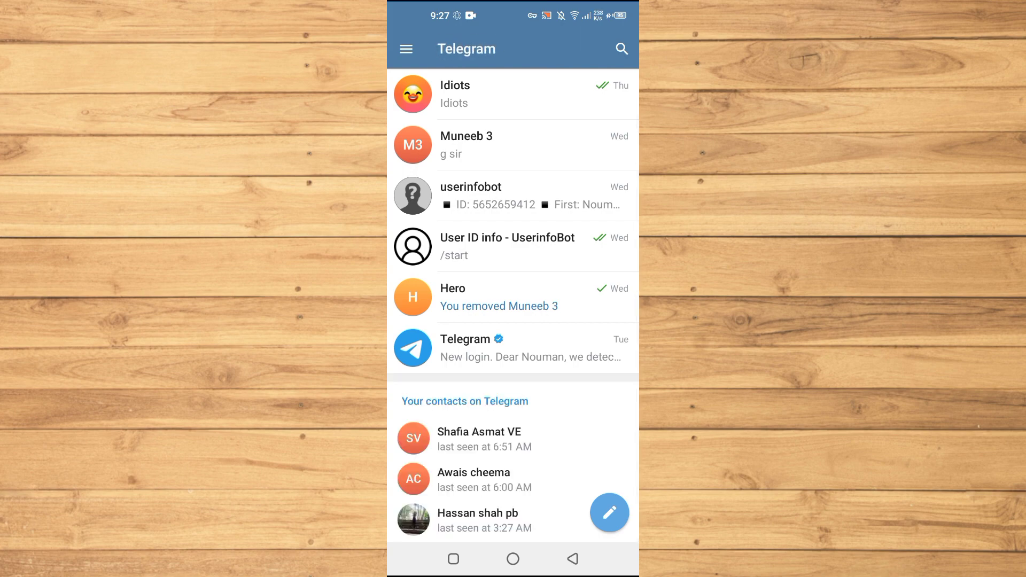
Step: Leave Telegram's chat list by going to the home screen
key(Home)
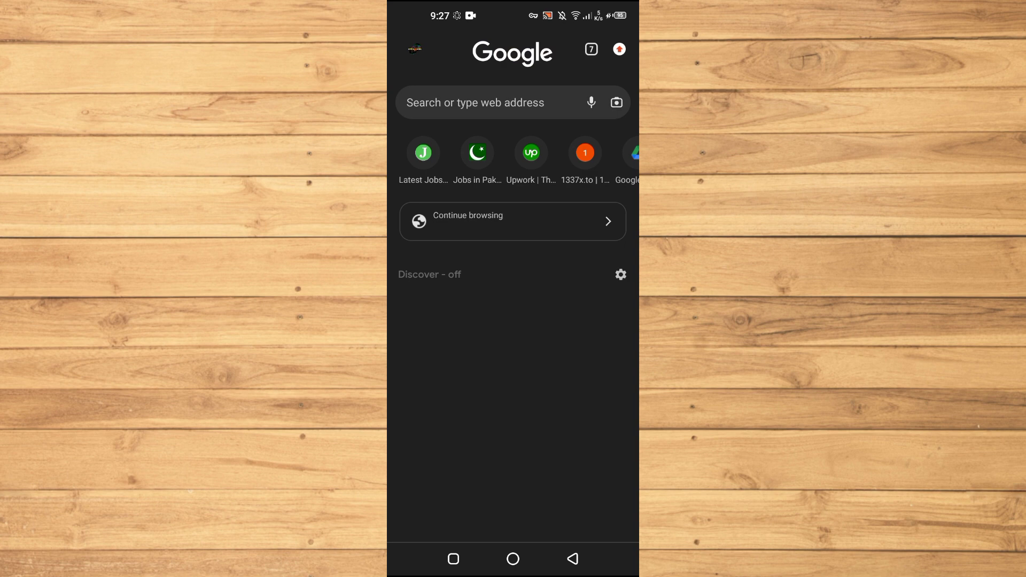
Step: Select Chrome's address bar to enter the Telegram Web URL
click(513, 102)
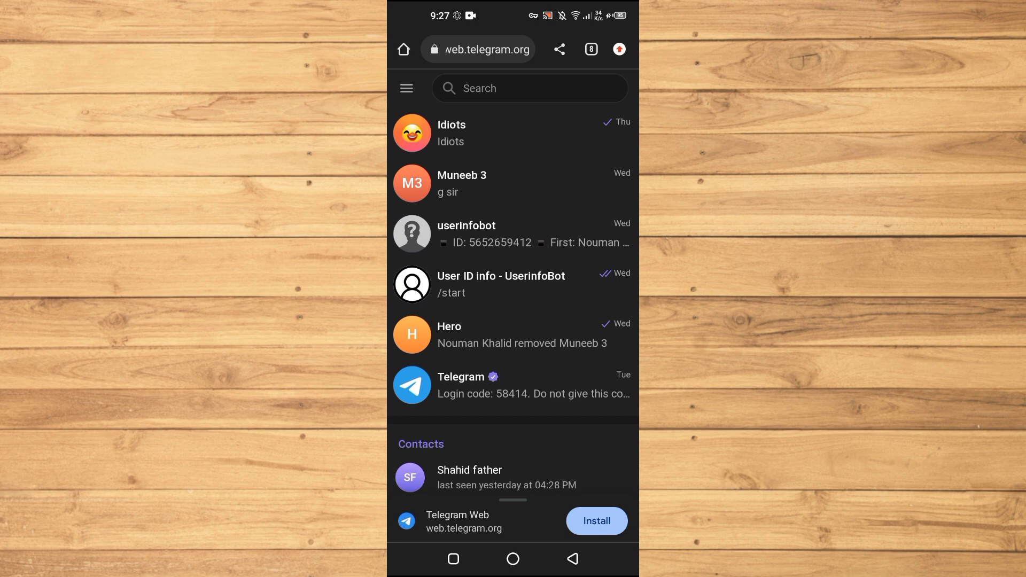
Step: Open Settings from the Telegram Web main menu and scroll through its sections
click(406, 88)
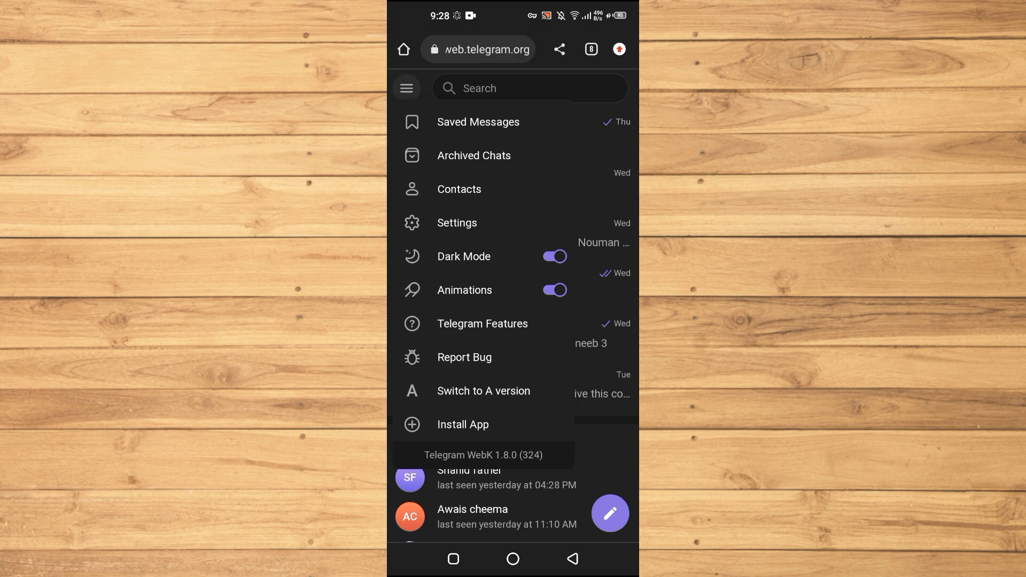
click(456, 222)
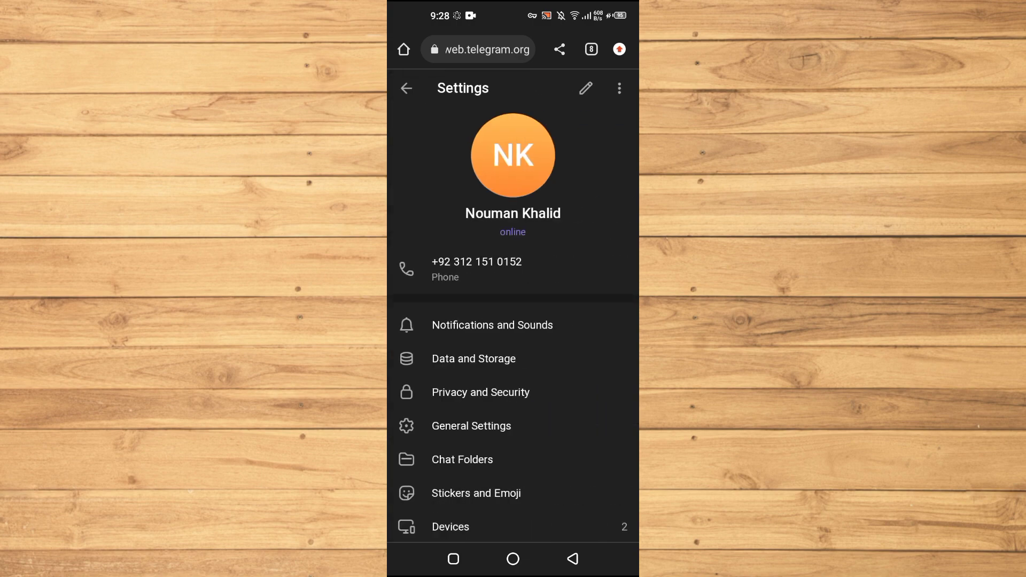
scroll(down, 3)
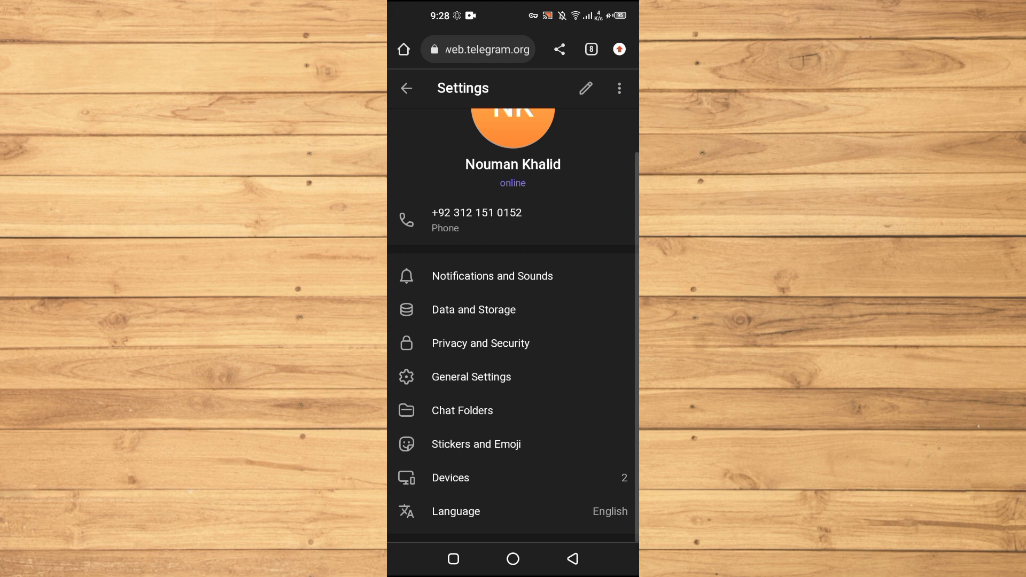
Step: Open Privacy and Security and scroll through its privacy, payments and chats options
click(480, 342)
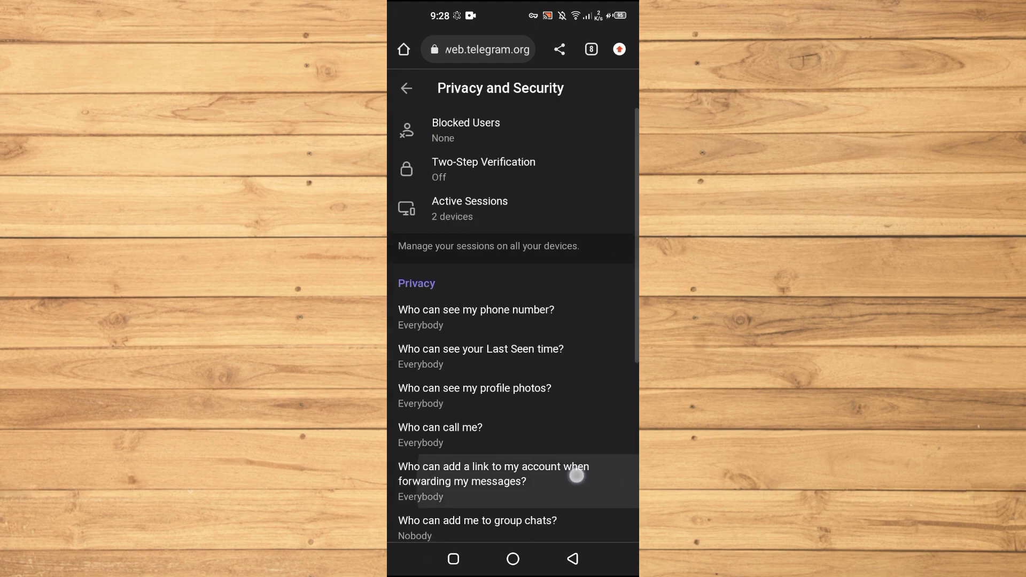
scroll(down, 3)
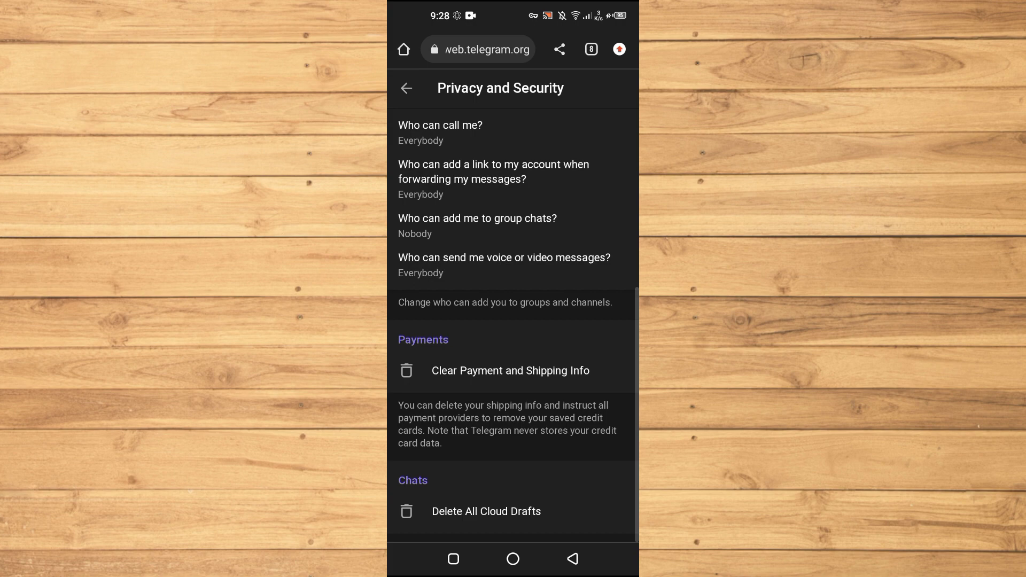
scroll(up, 3)
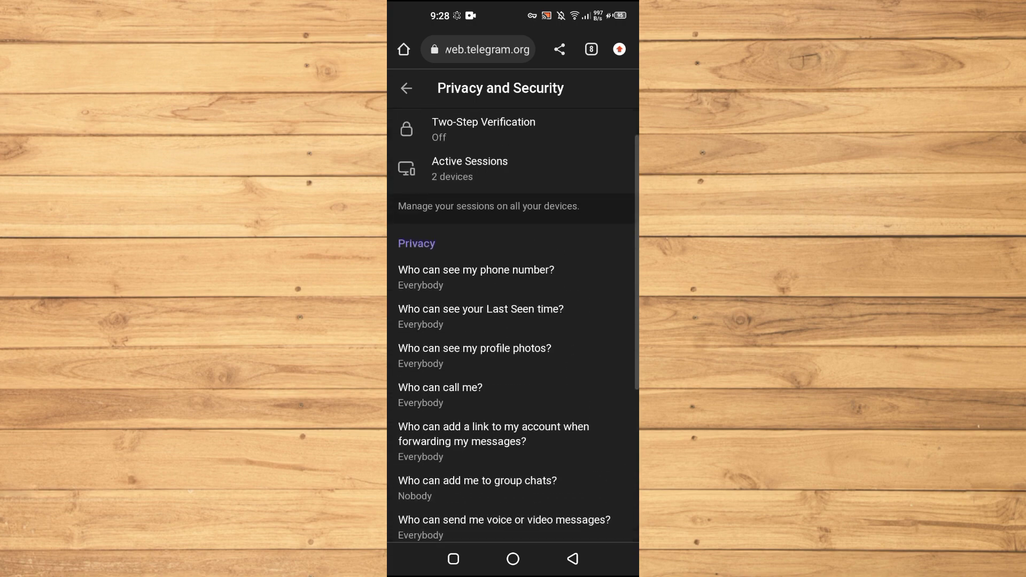
scroll(down, 3)
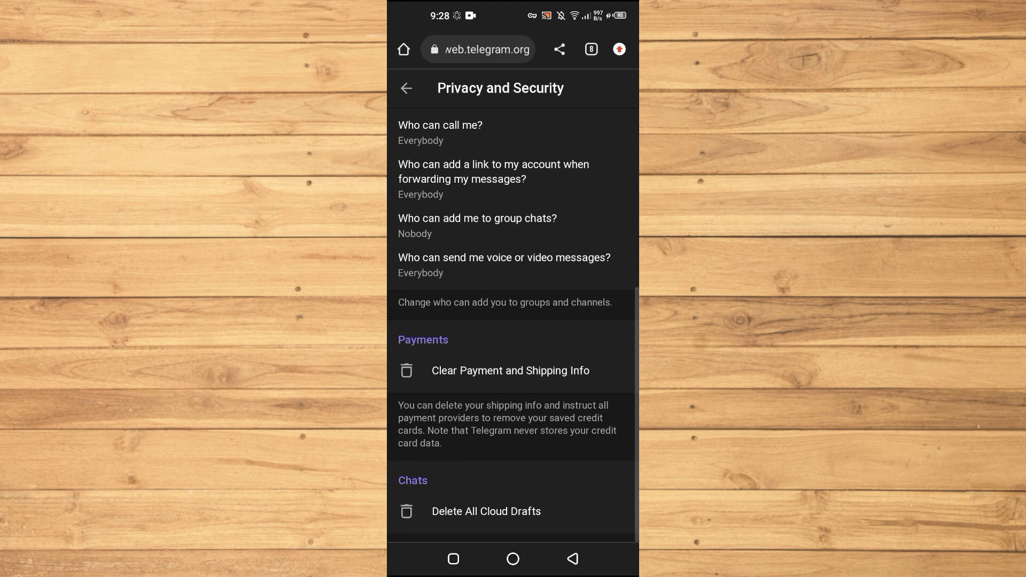